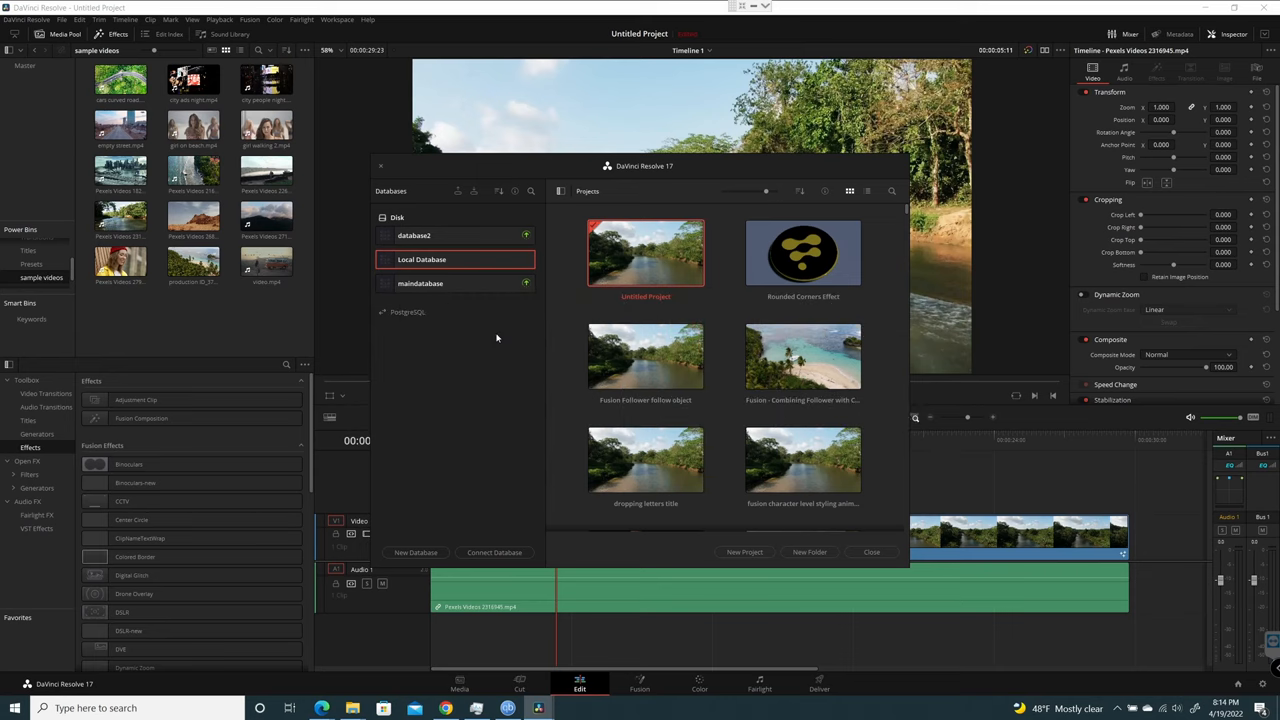
pyautogui.moveTo(564, 347)
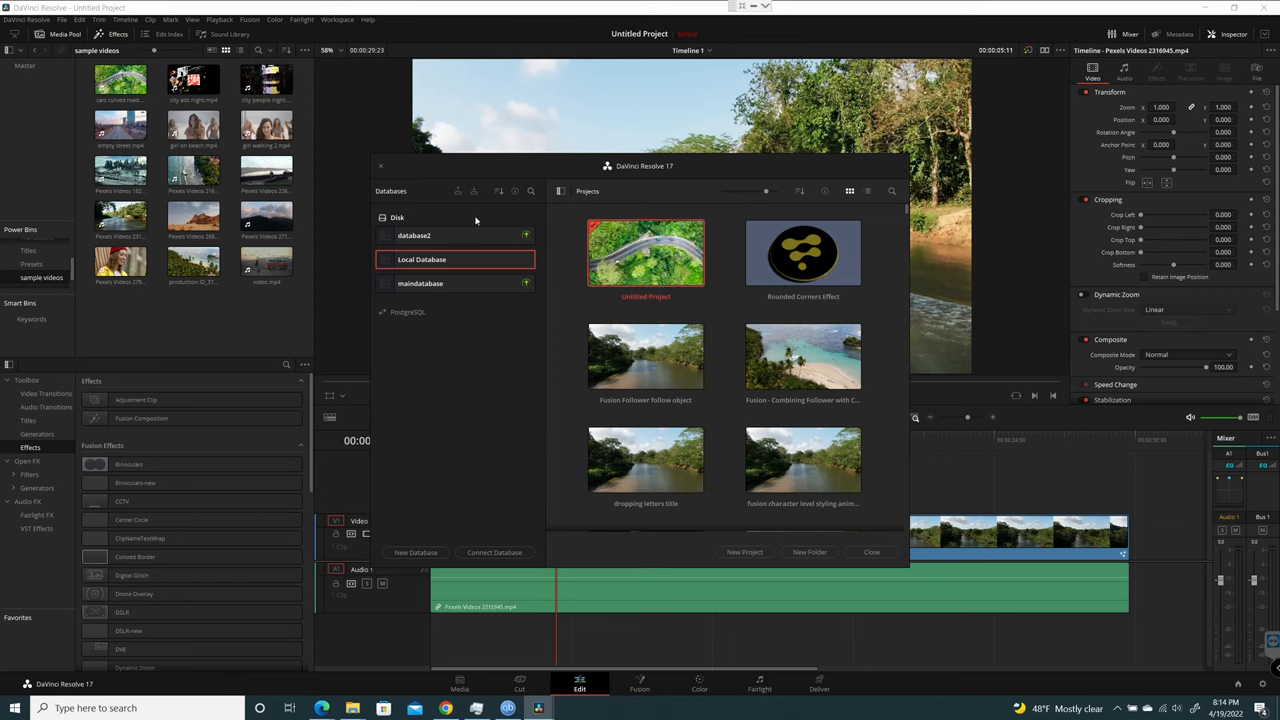
pyautogui.moveTo(557, 197)
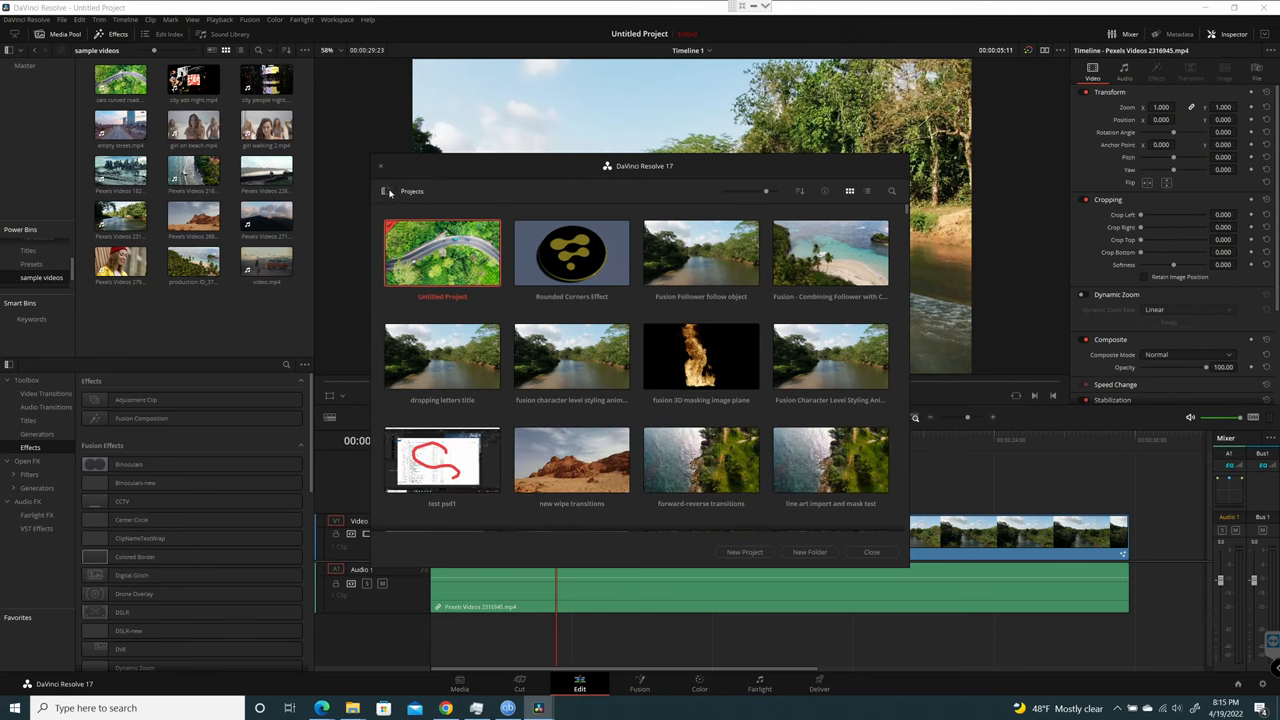
# Step: Toggle the sidebar to reveal the Project Libraries list with Local Database
pyautogui.click(385, 191)
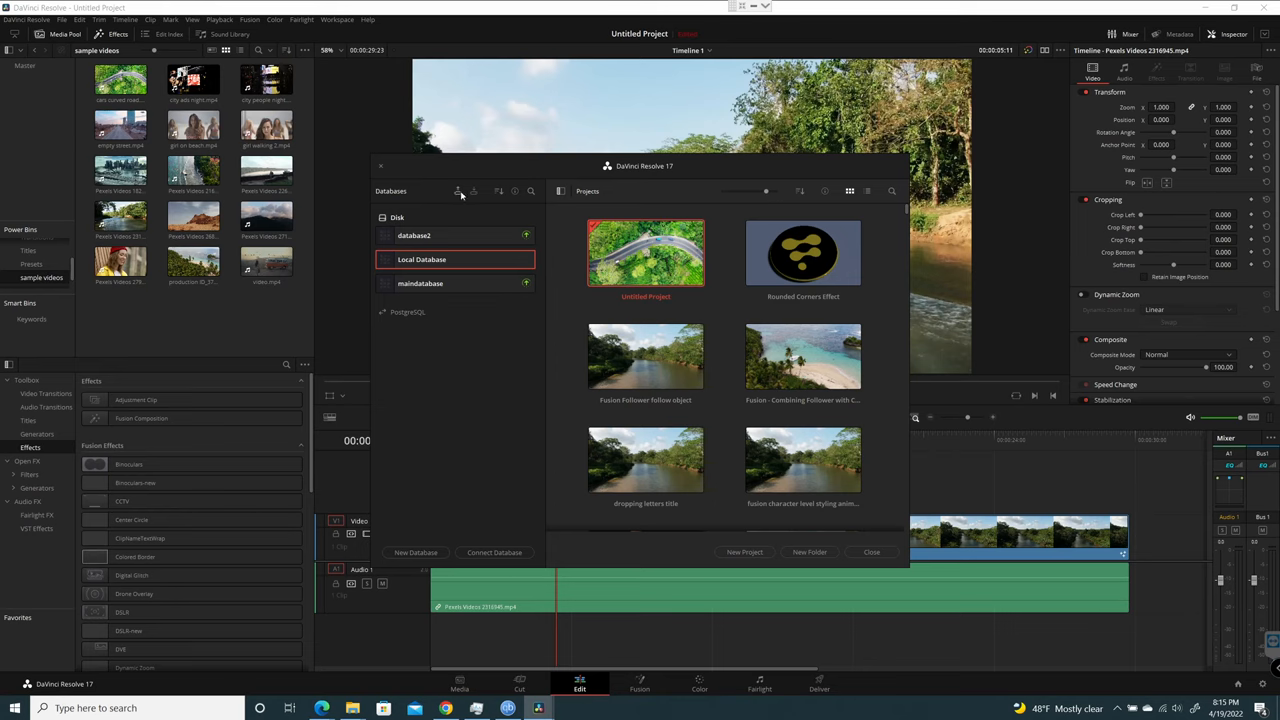
pyautogui.moveTo(458, 191)
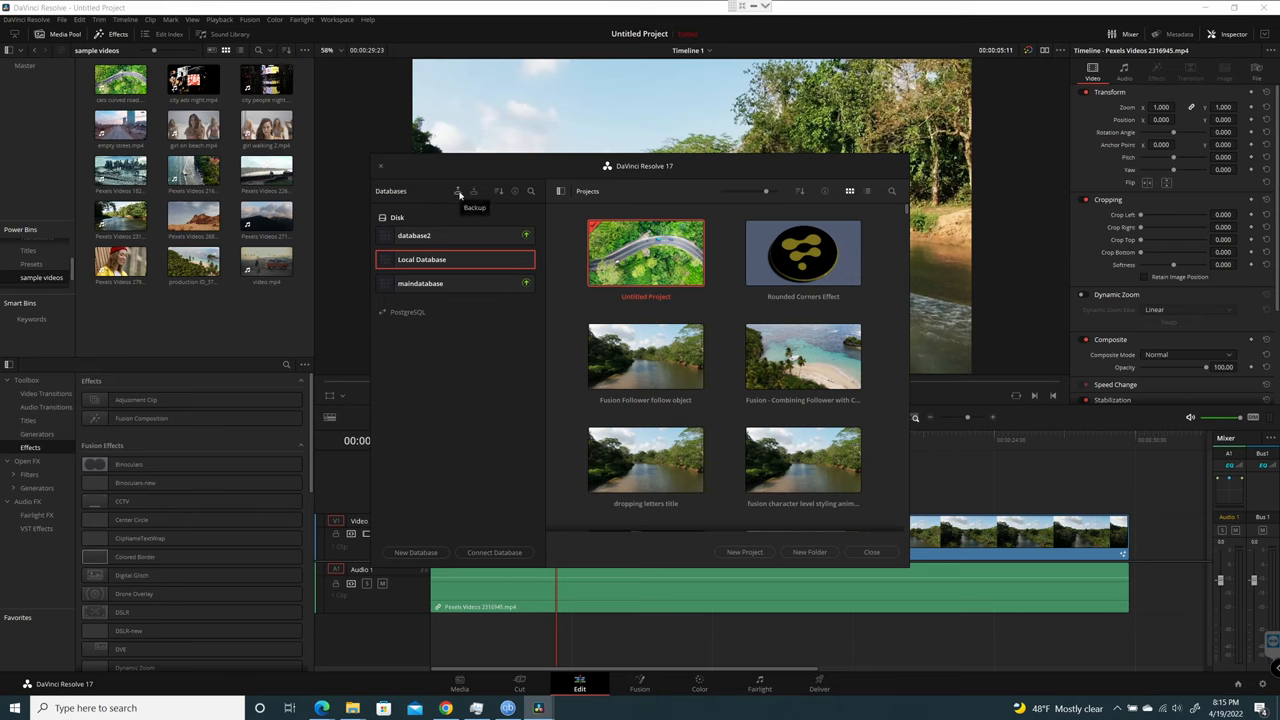
pyautogui.moveTo(473, 191)
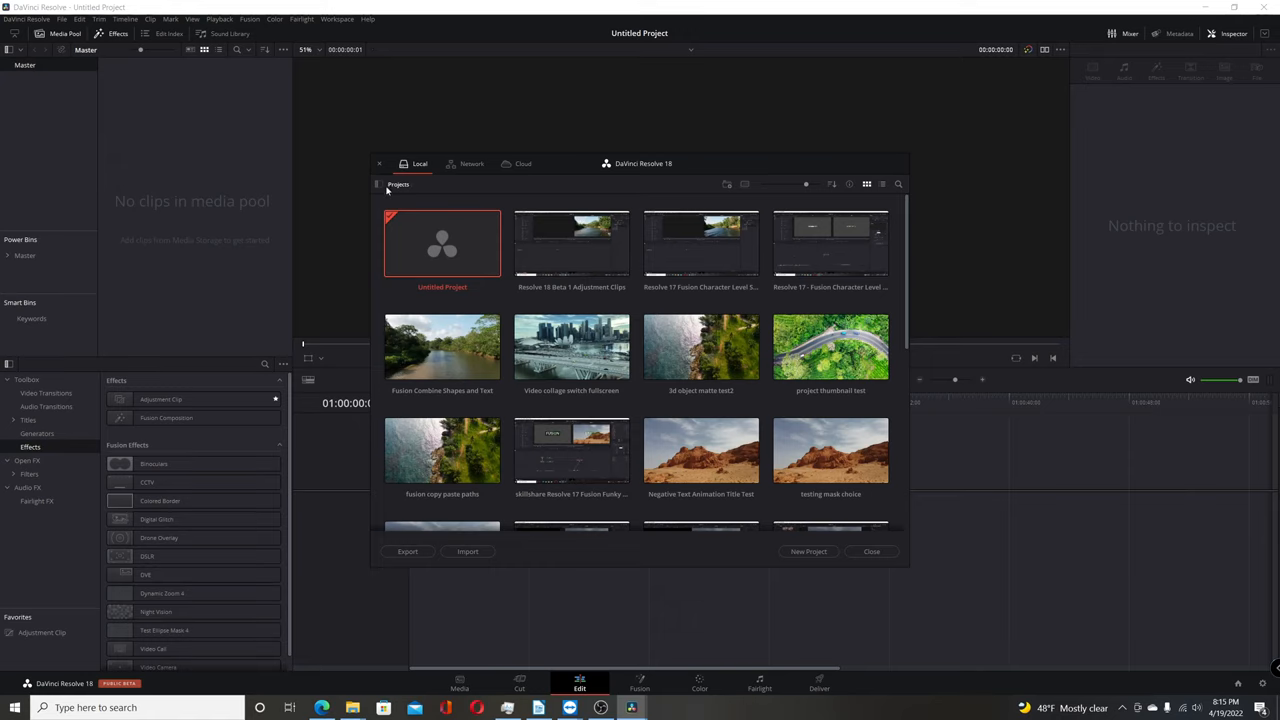
pyautogui.click(378, 184)
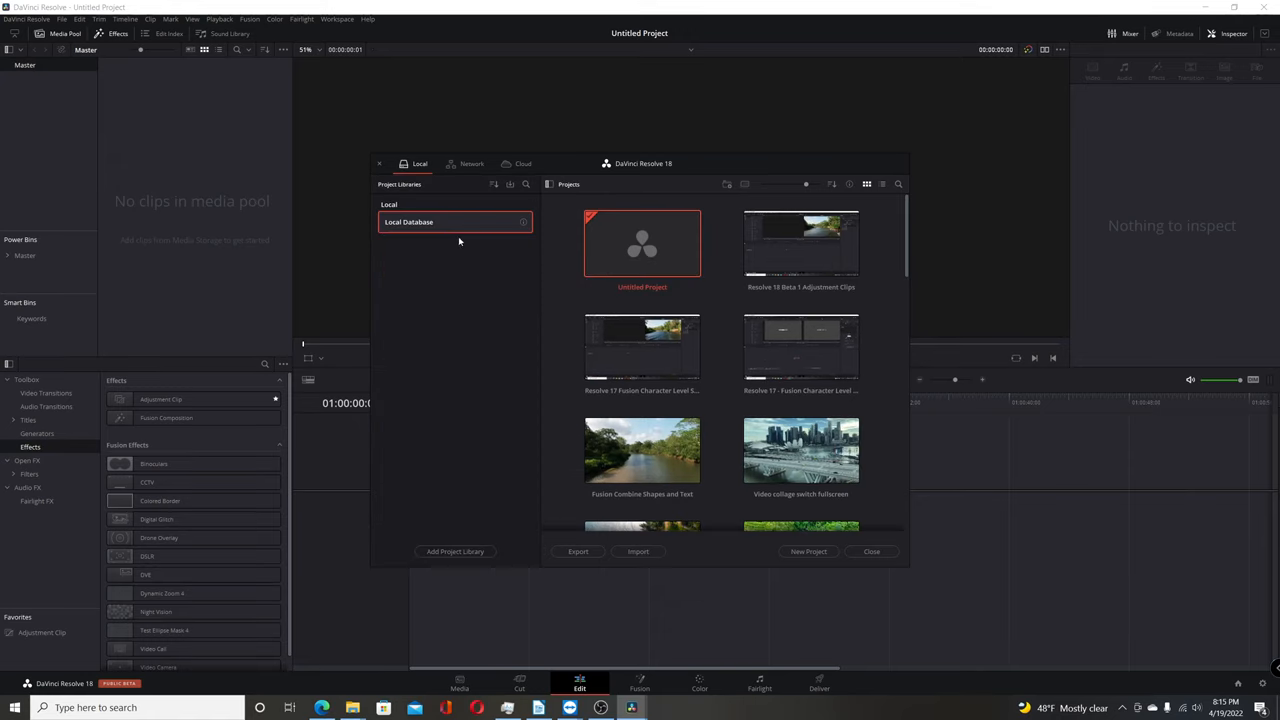
pyautogui.moveTo(494, 184)
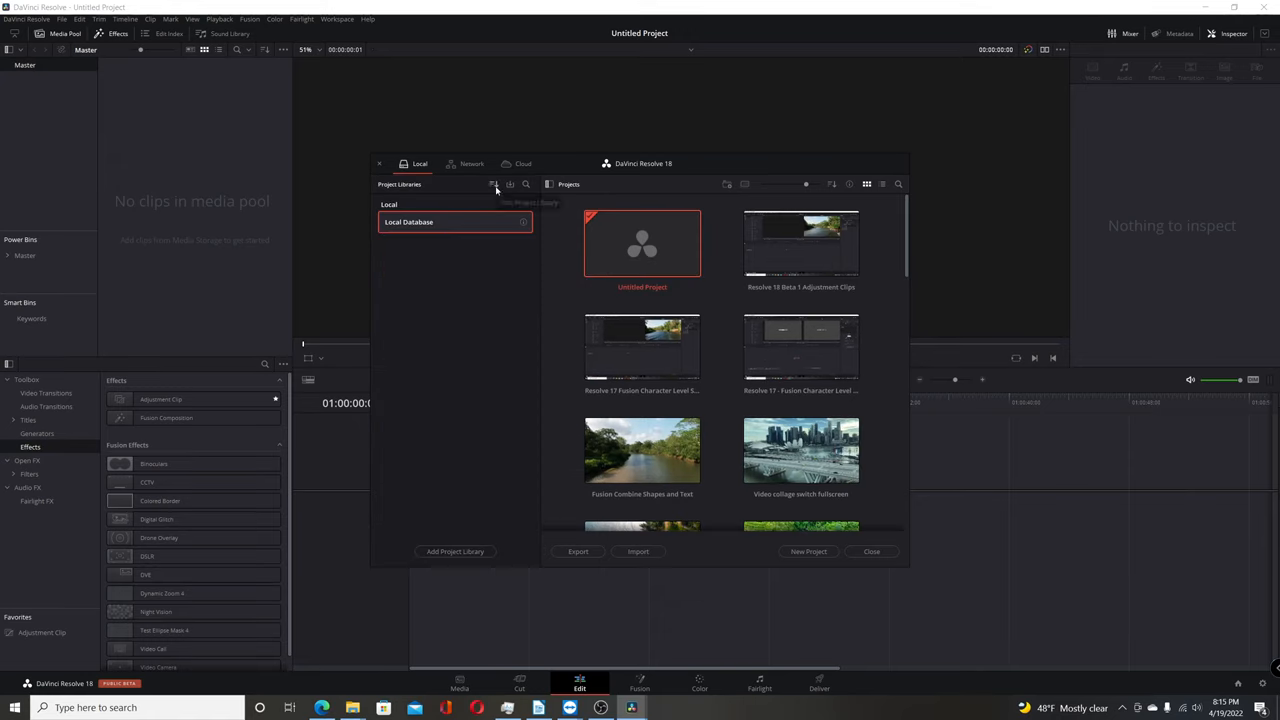
pyautogui.moveTo(495, 186)
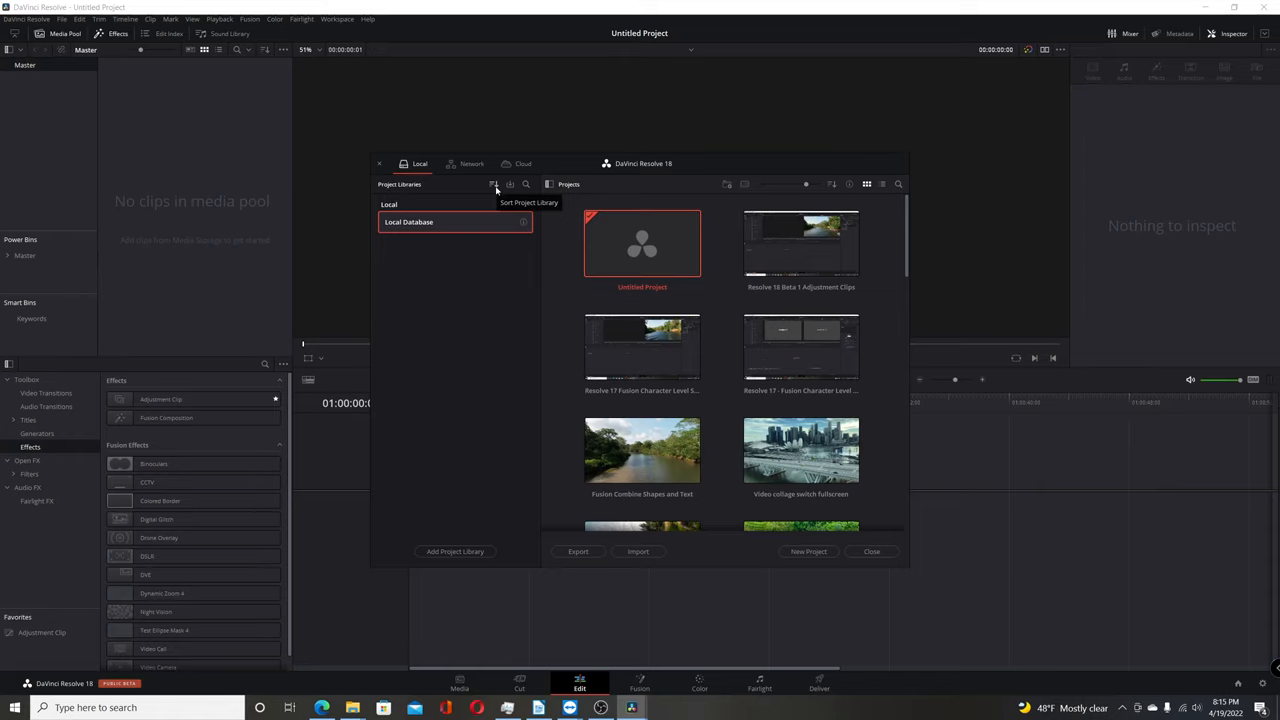
pyautogui.moveTo(509, 184)
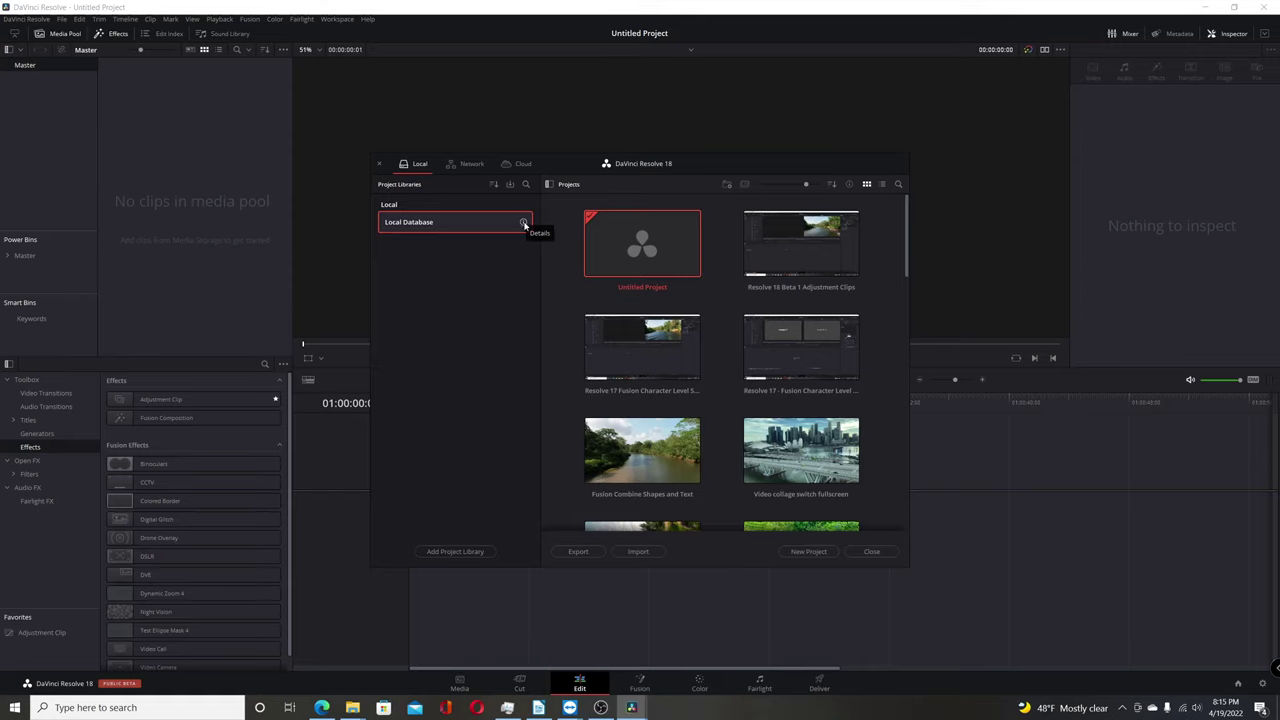
# Step: Open Local Database details showing its location, compatible status and Back Up button
pyautogui.click(524, 222)
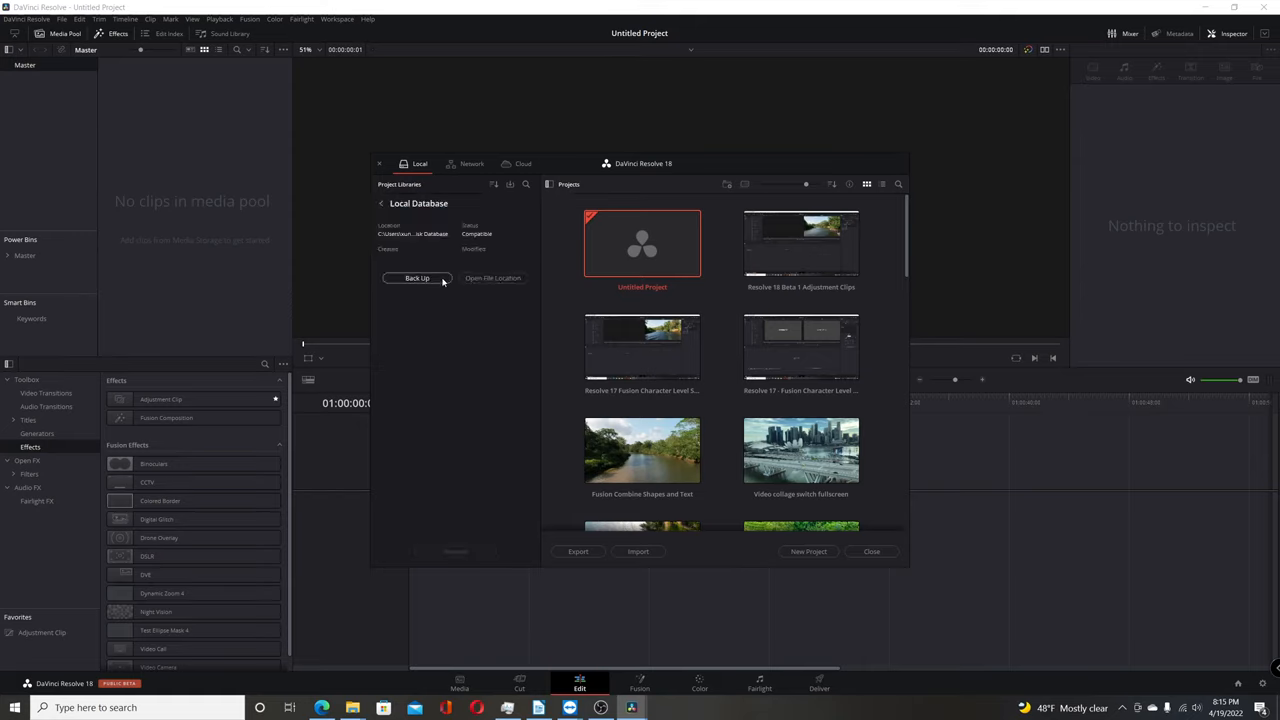
pyautogui.moveTo(433, 283)
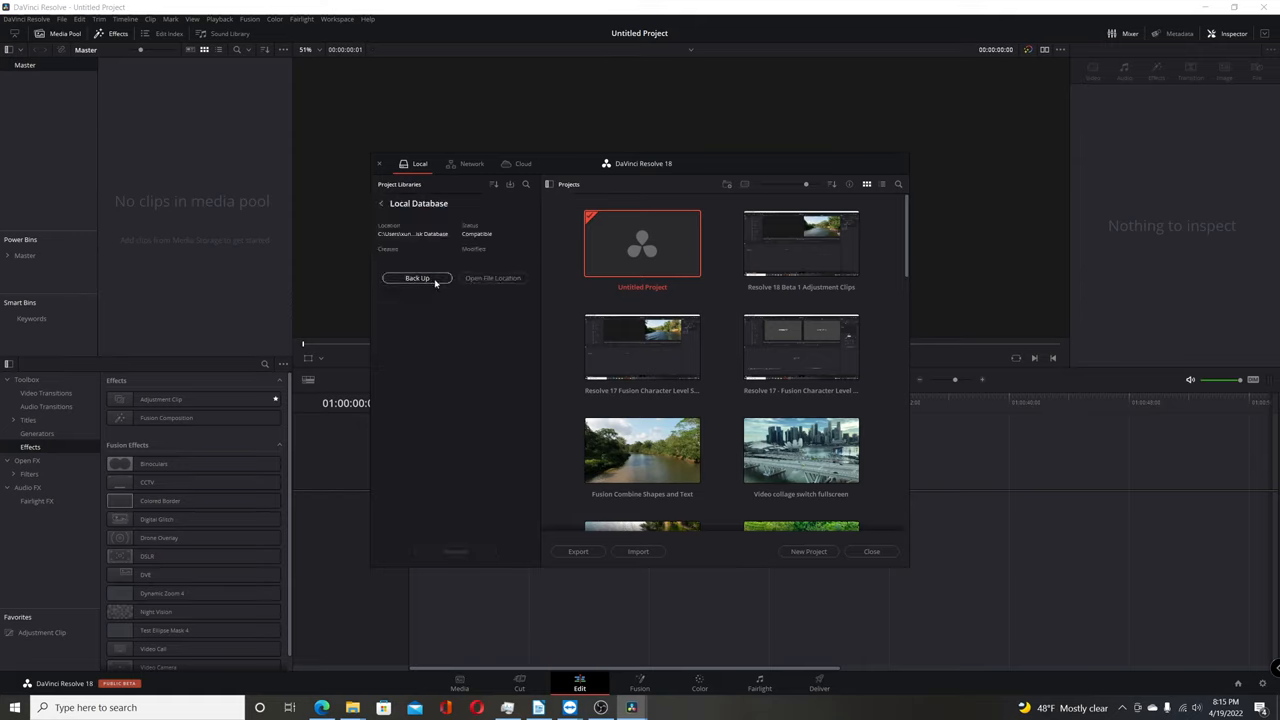
pyautogui.click(416, 278)
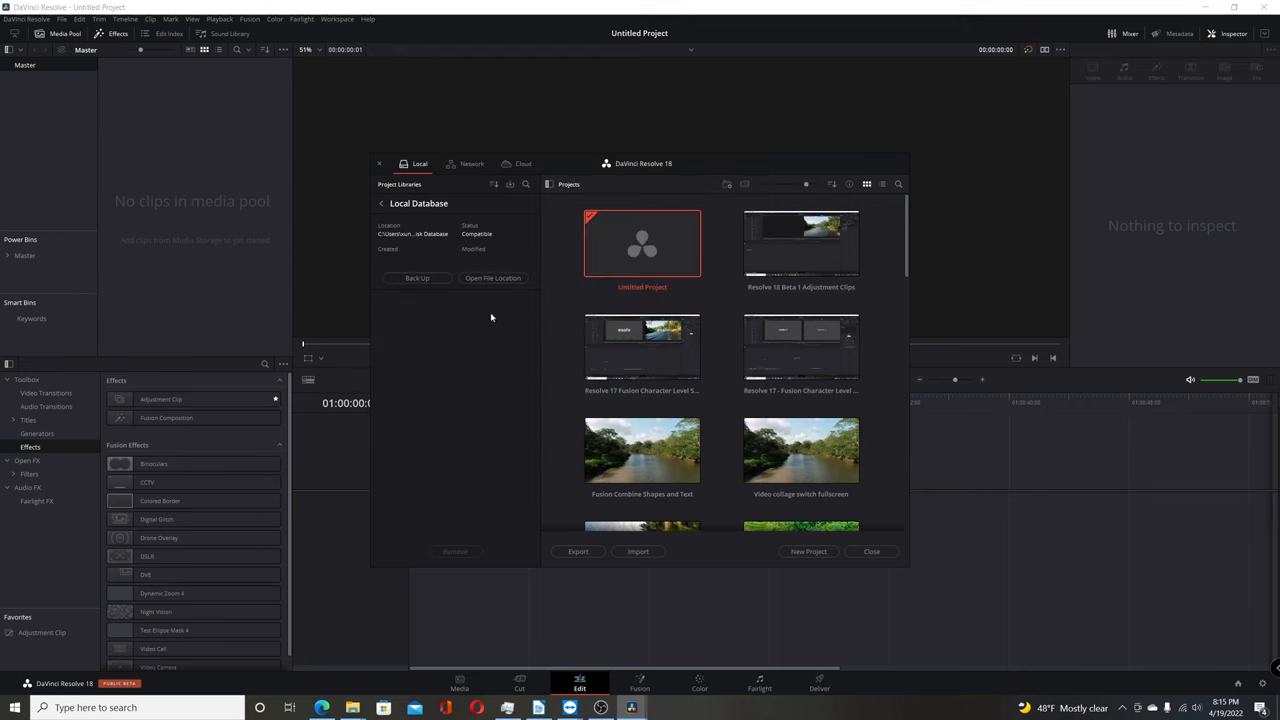
pyautogui.moveTo(503, 324)
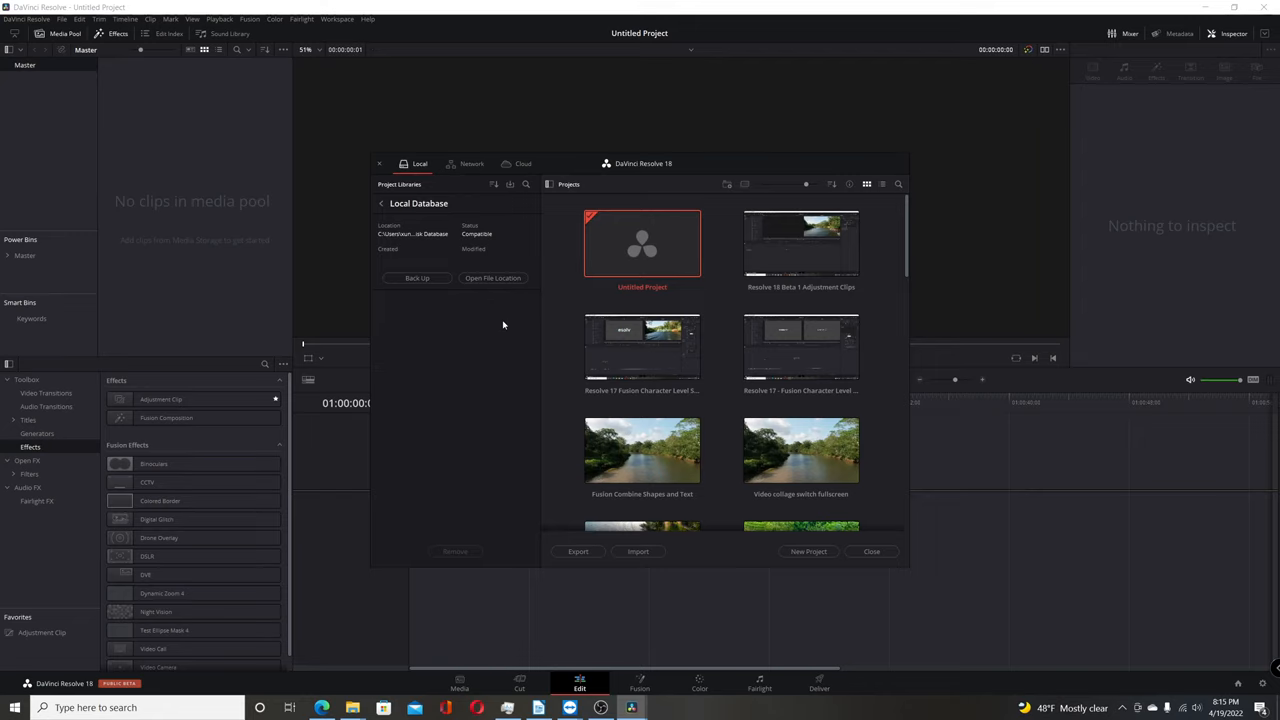